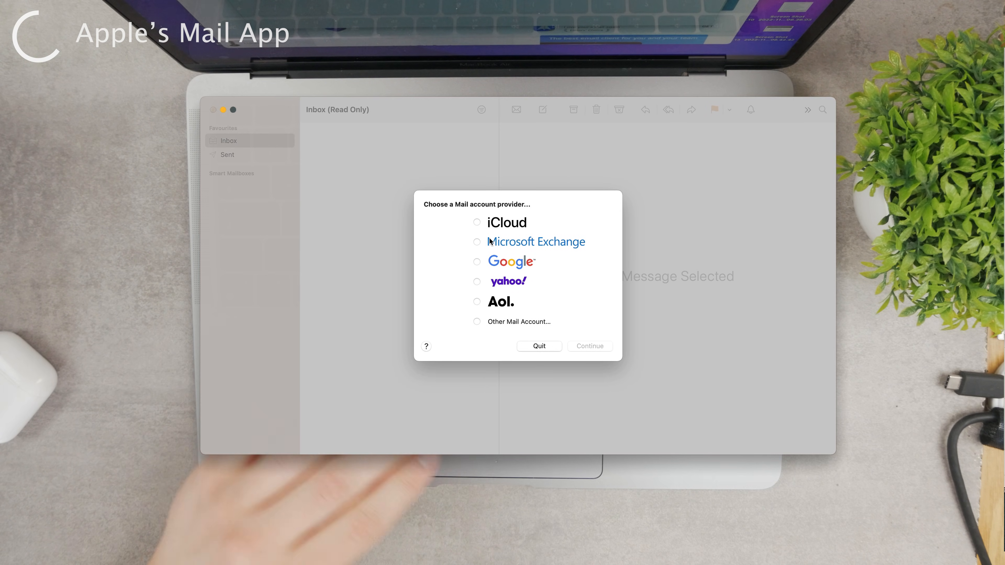
# - Choose Microsoft Exchange as the provider, continue to its sign-in form, then cancel it
pyautogui.click(477, 262)
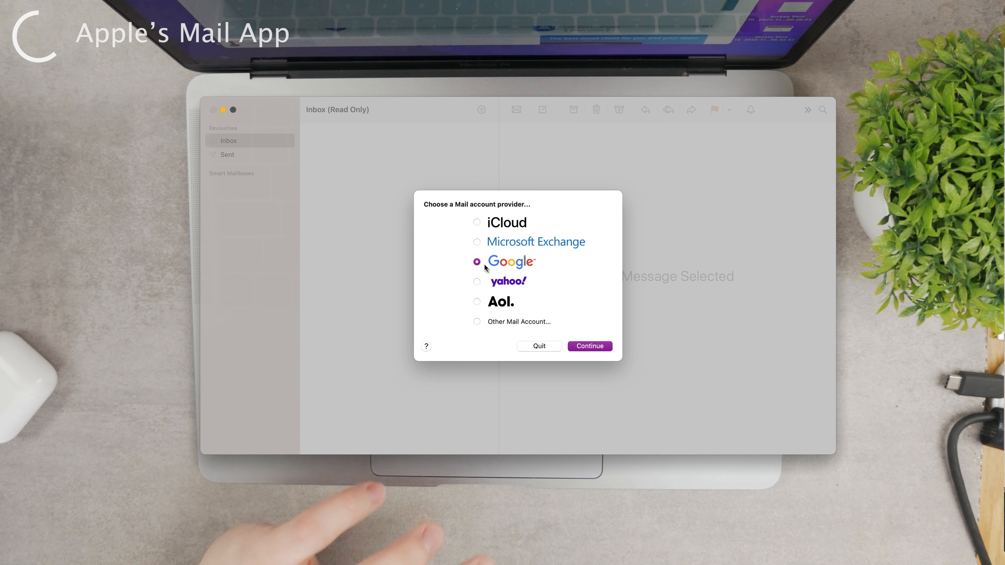
pyautogui.click(477, 241)
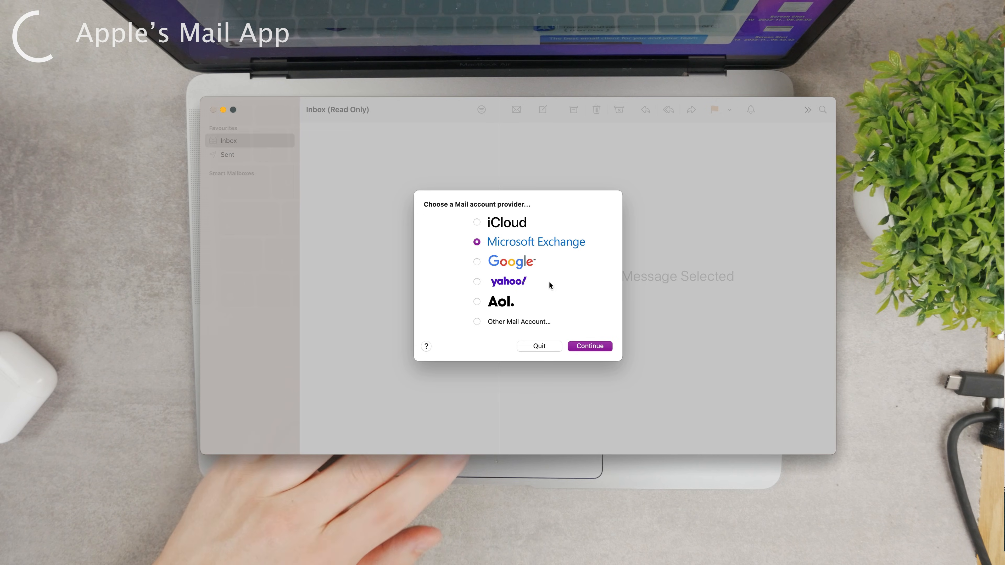
pyautogui.click(590, 346)
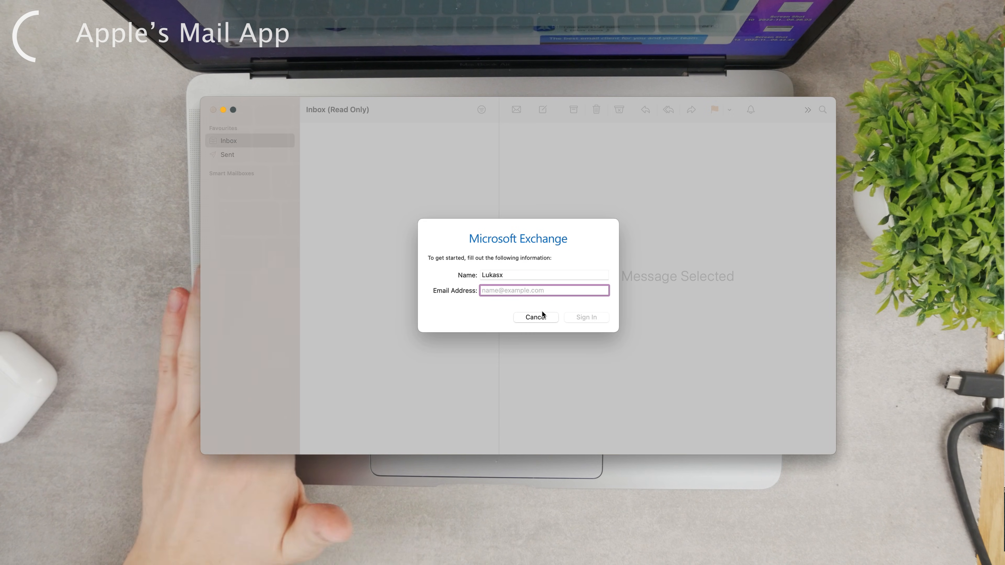
pyautogui.click(536, 317)
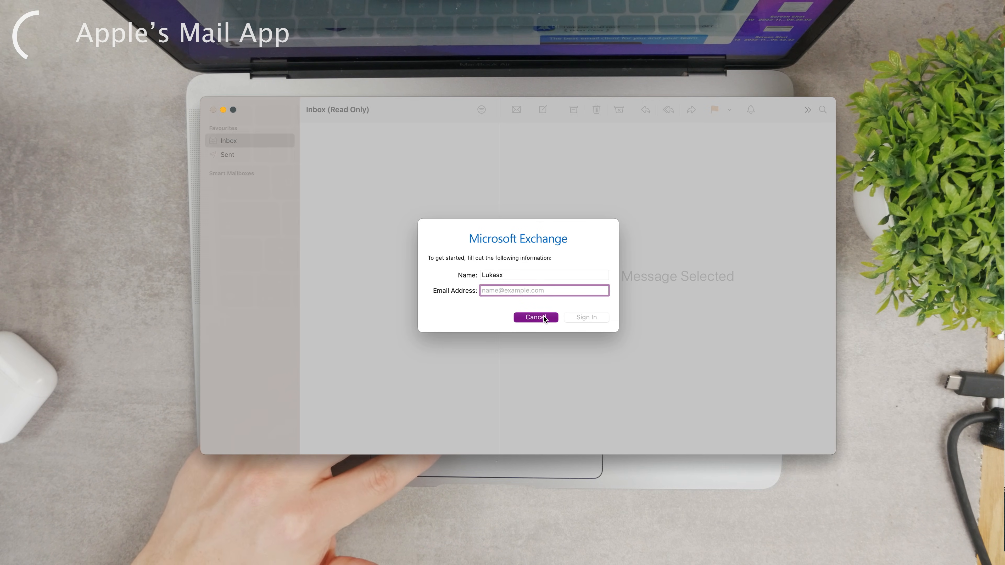
pyautogui.click(537, 317)
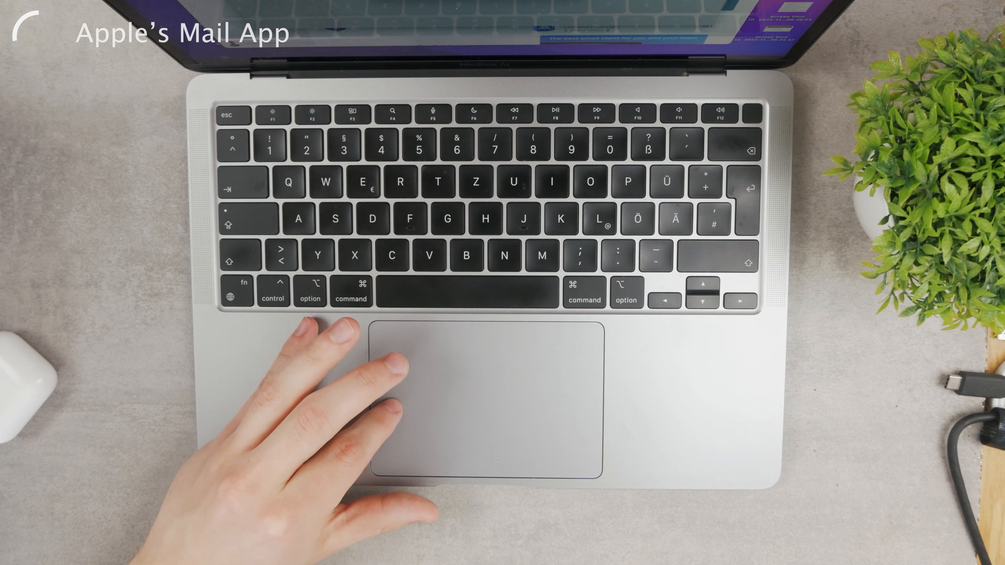
# - Show the Accounts… entry in the Mail menu, then return to the desktop
pyautogui.click(388, 36)
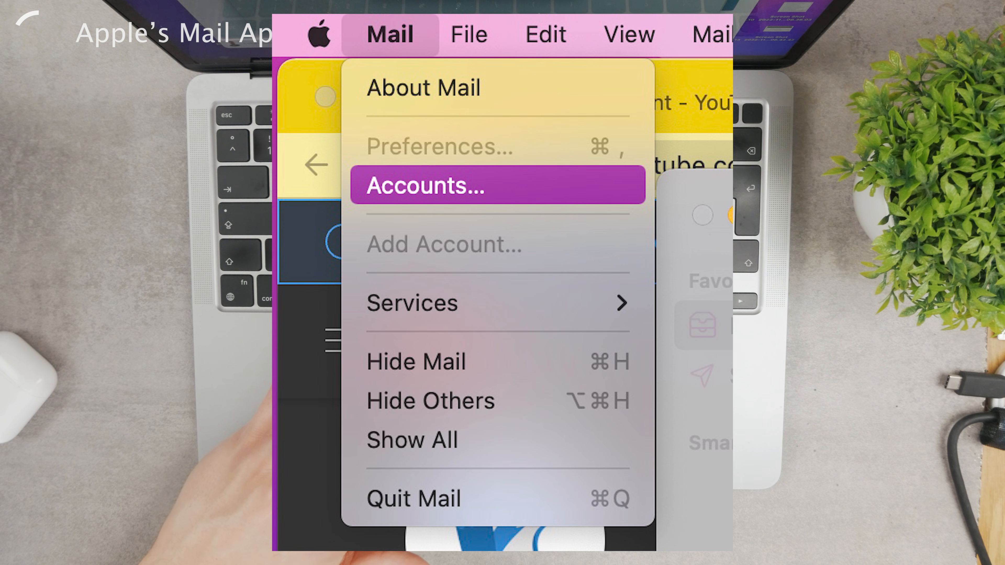
pyautogui.click(419, 189)
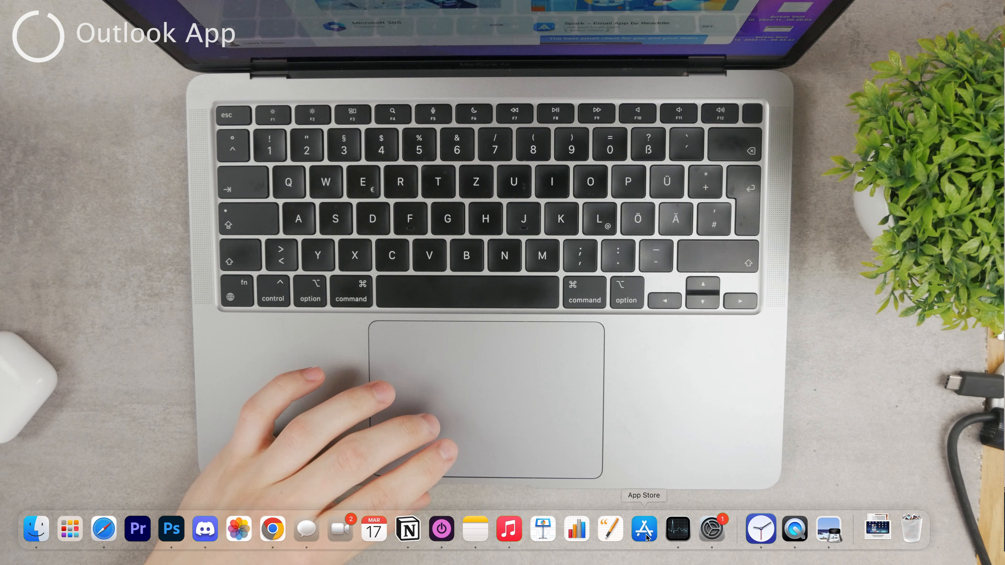
# - Launch the App Store, search for 'outlook' and open the Microsoft Outlook listing
pyautogui.click(644, 531)
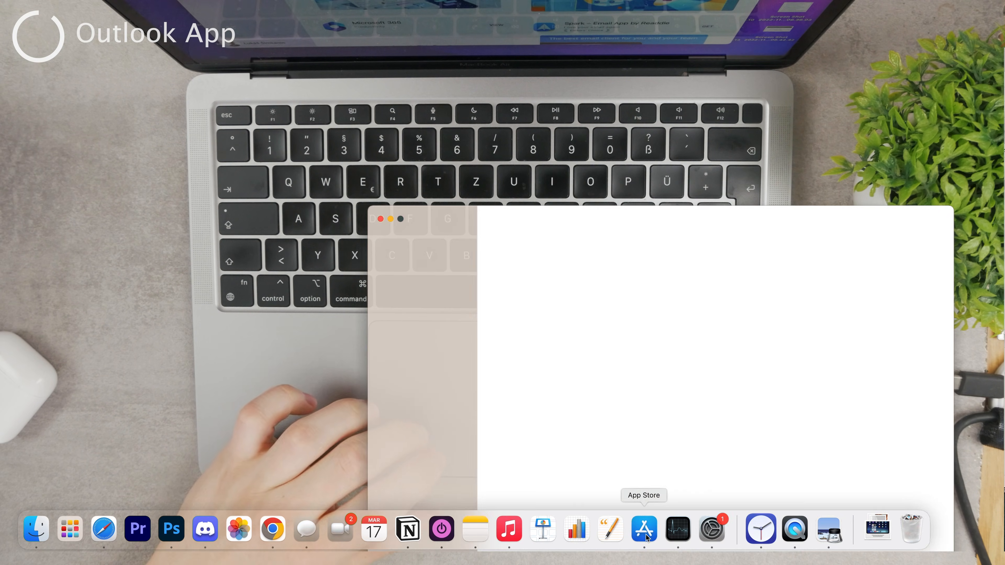
pyautogui.click(644, 529)
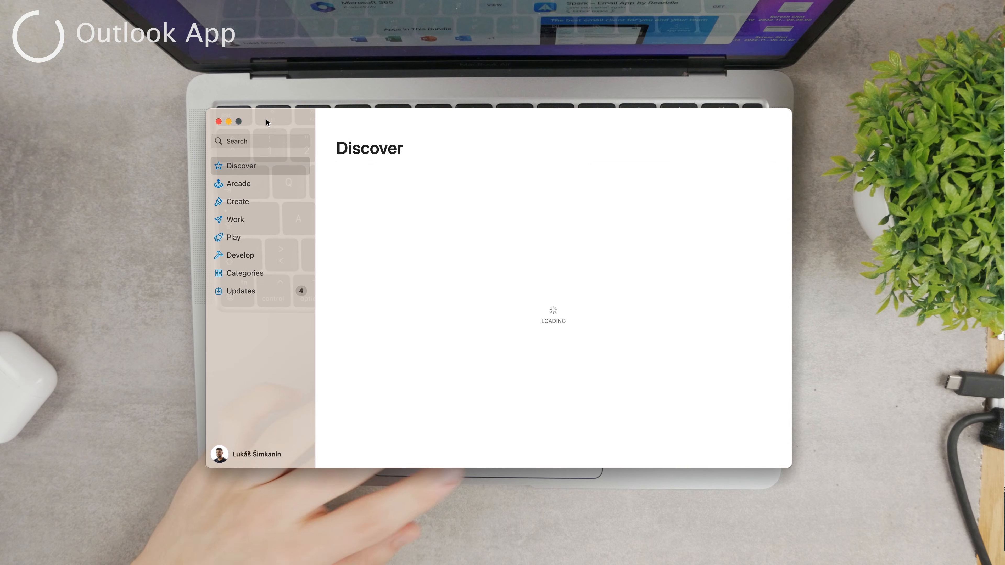
pyautogui.click(260, 141)
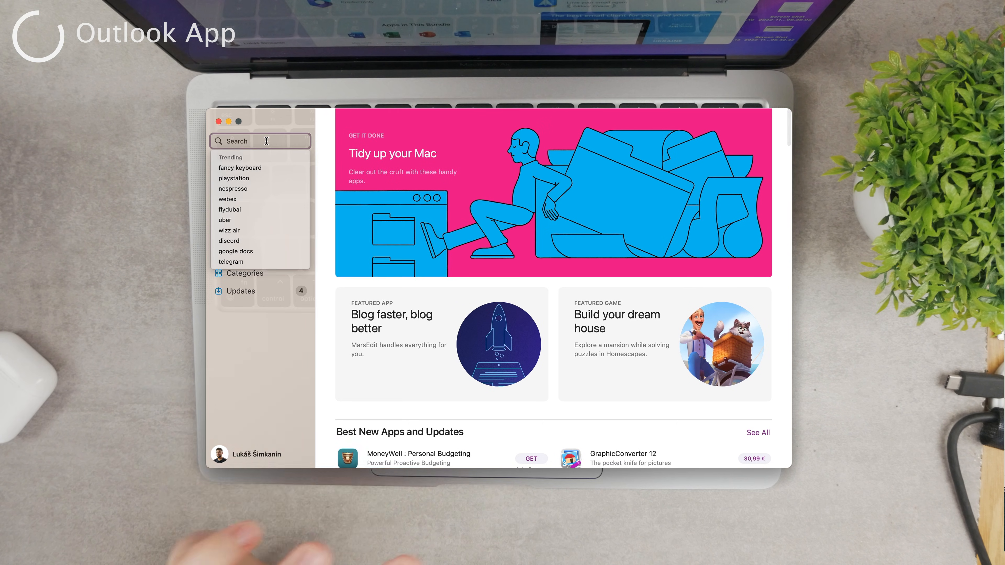
pyautogui.write('outlook')
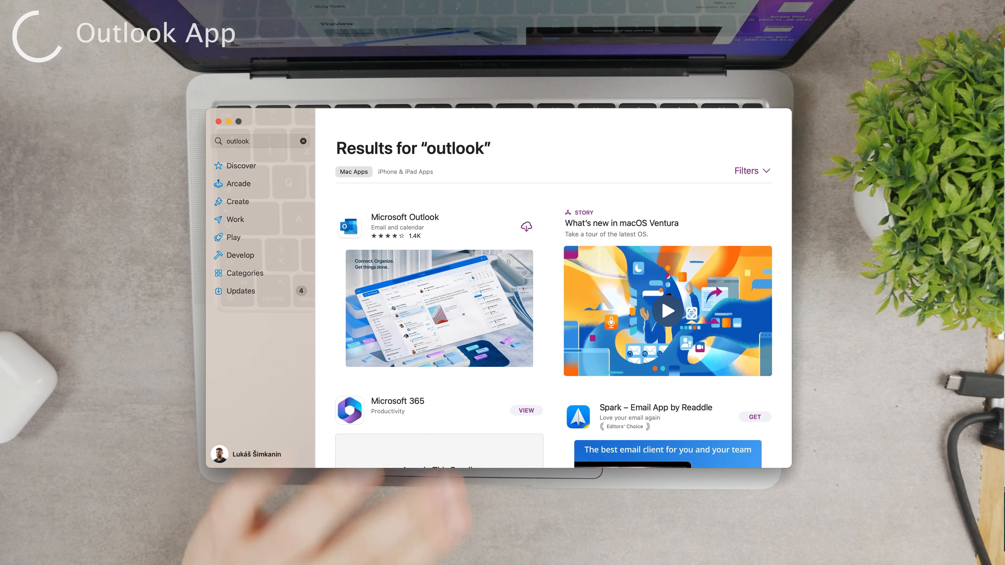
pyautogui.click(405, 217)
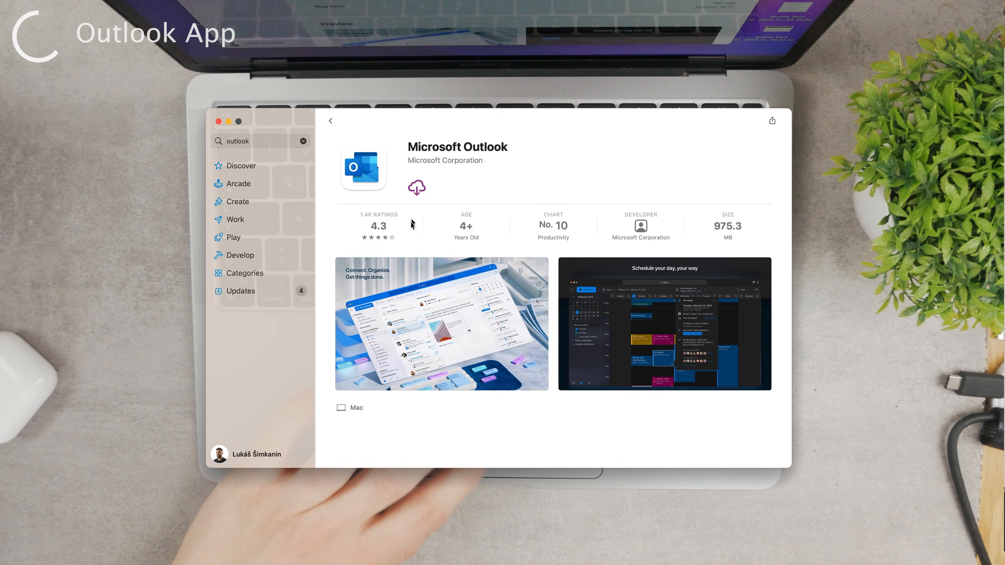
# - Browse the listing's ratings and reviews, then flip through enlarged preview screenshots
pyautogui.scroll(-3)
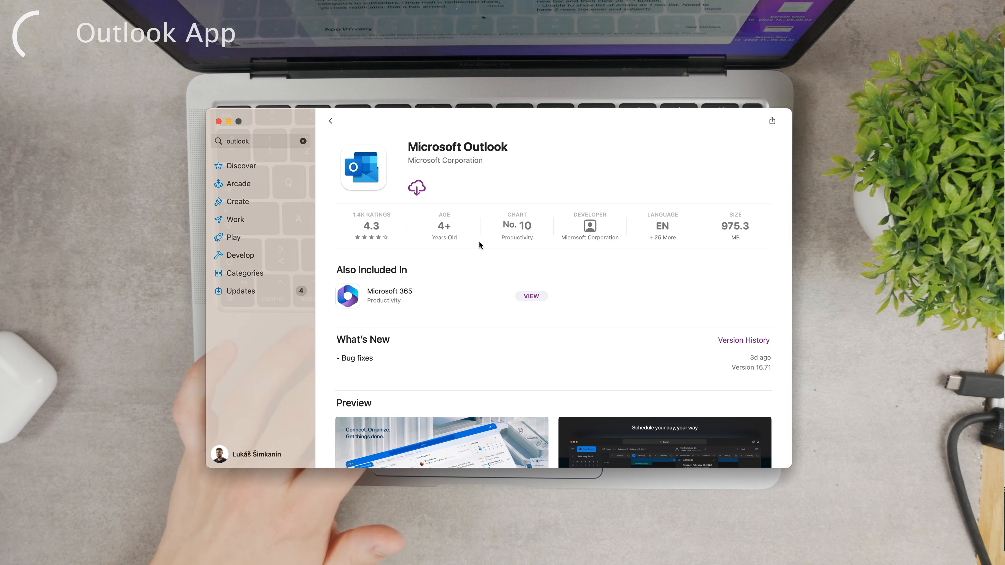
pyautogui.scroll(-3)
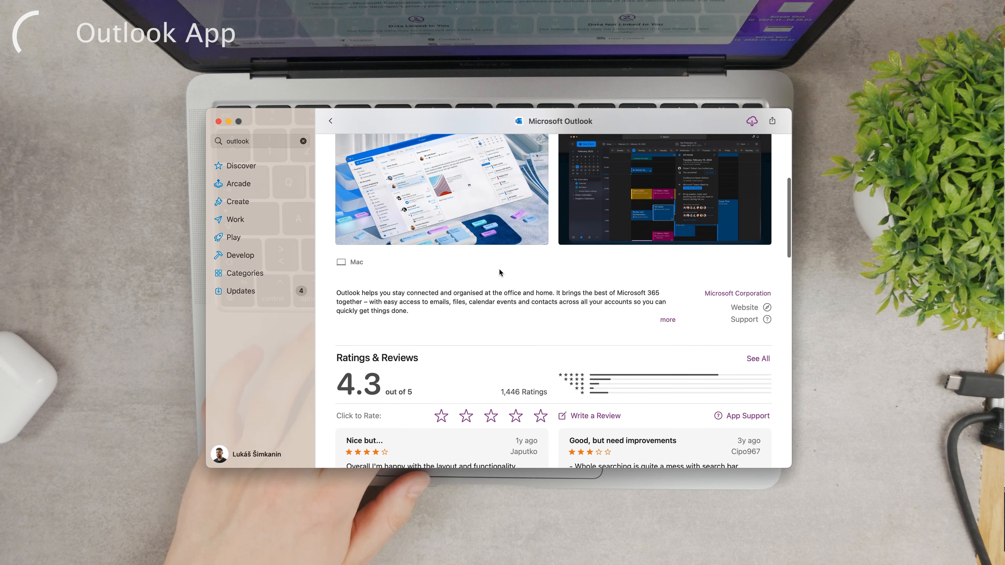
pyautogui.scroll(-3)
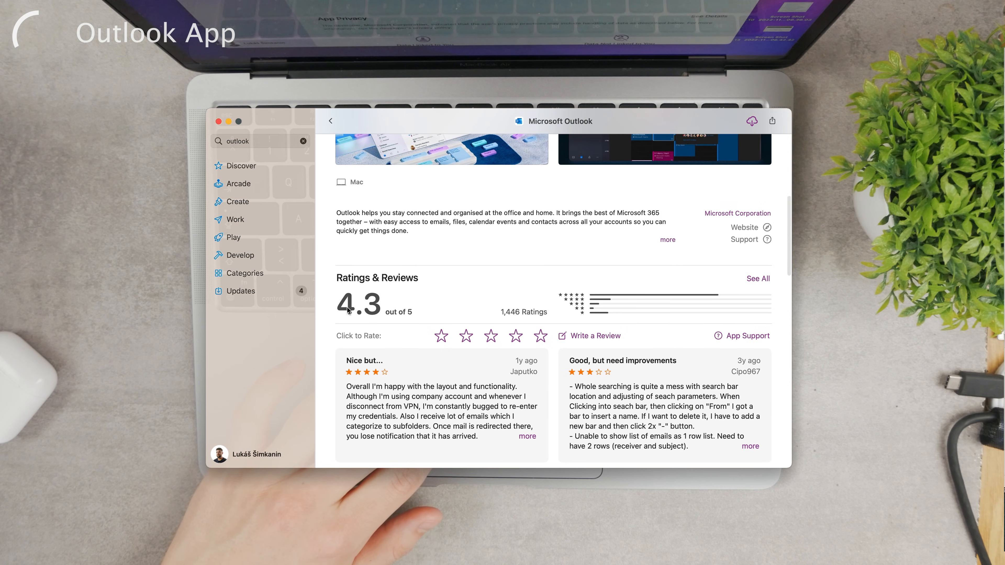
pyautogui.scroll(-3)
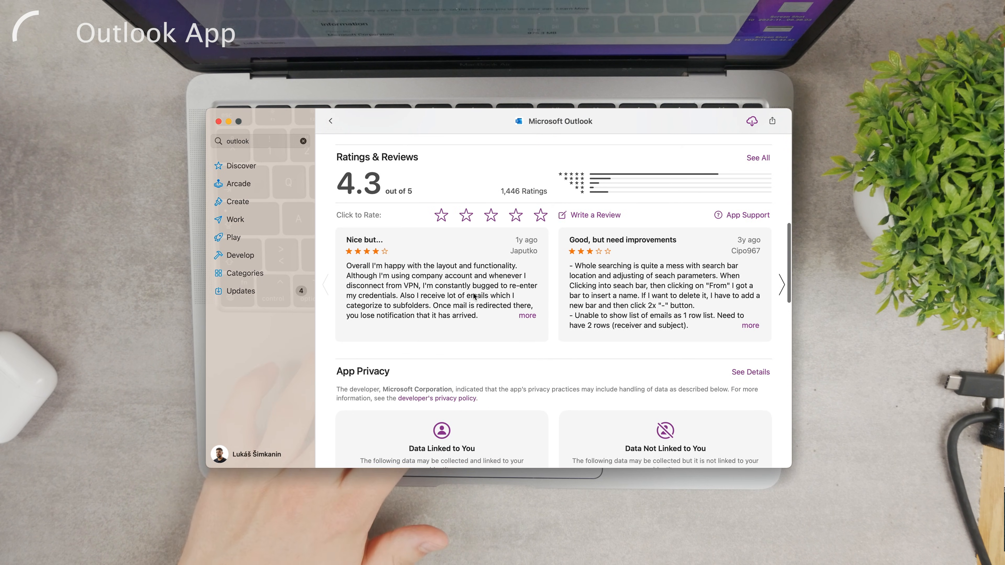
pyautogui.scroll(-3)
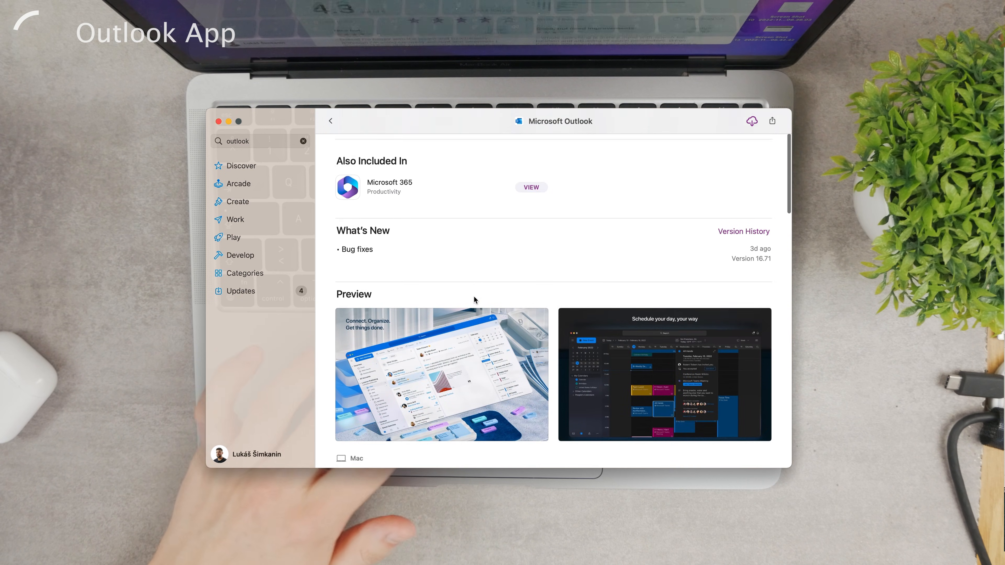
pyautogui.scroll(-3)
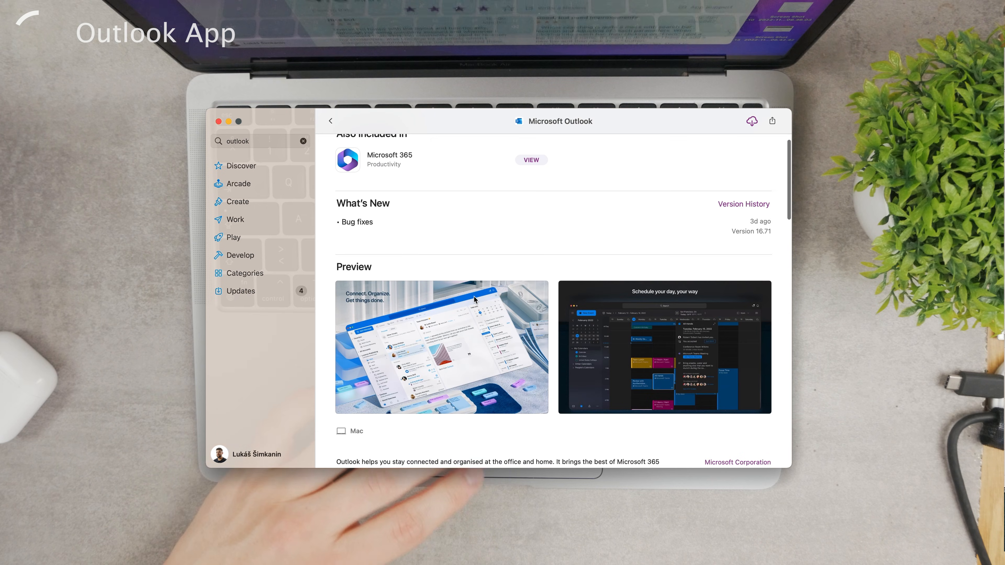
pyautogui.click(423, 357)
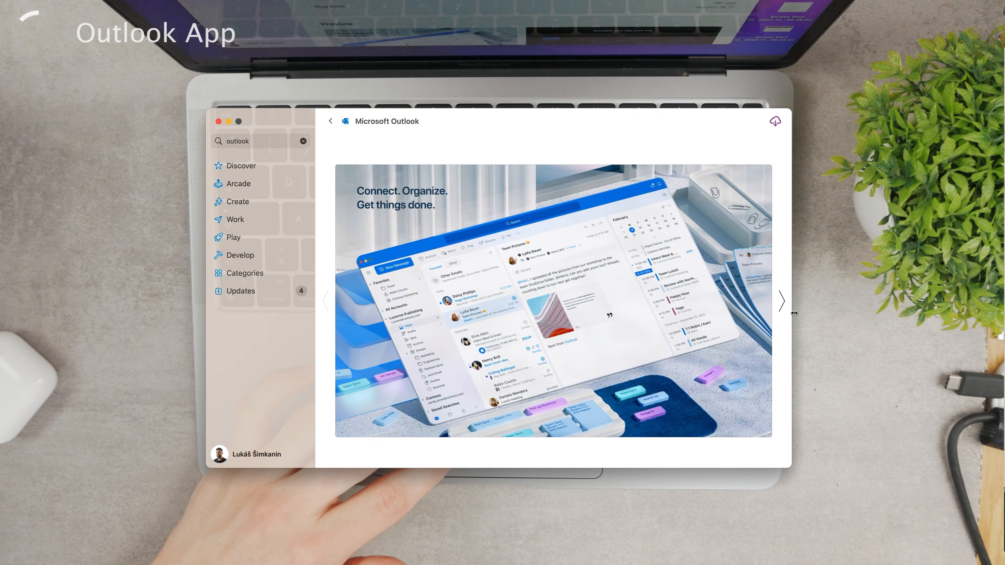
pyautogui.click(781, 297)
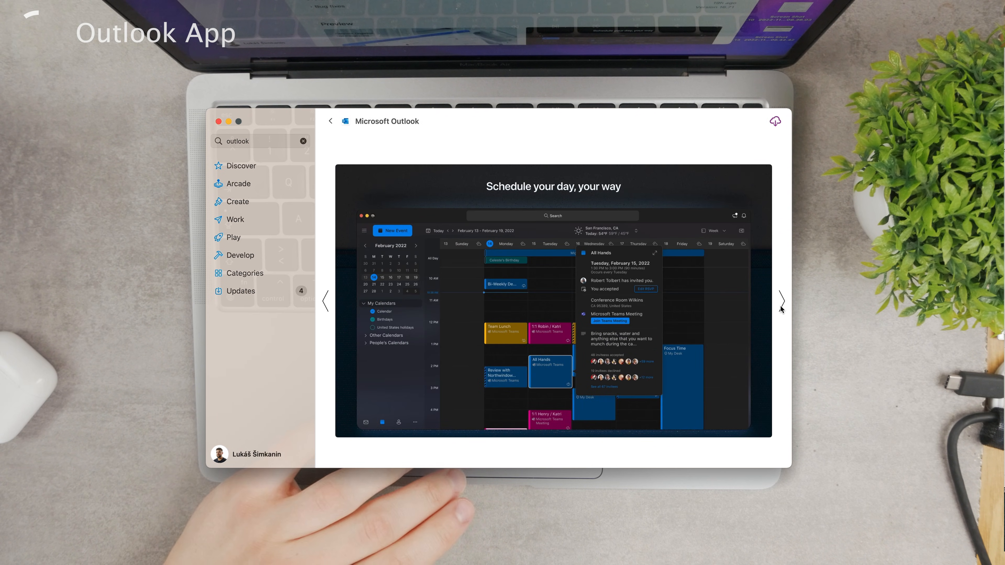
pyautogui.click(783, 300)
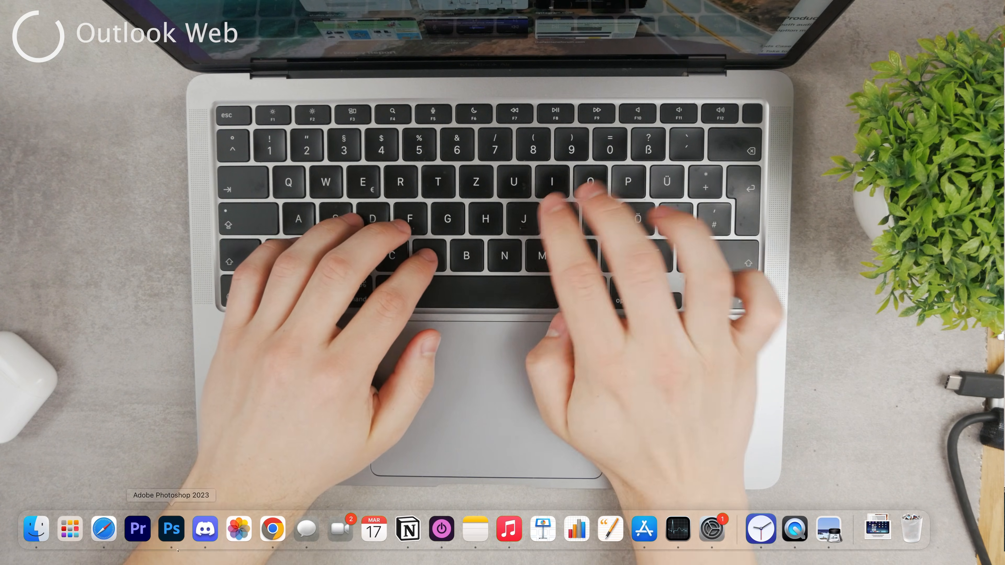
# - Open Safari, go to outlook.live.com and start signing in to Outlook on the web
pyautogui.click(102, 529)
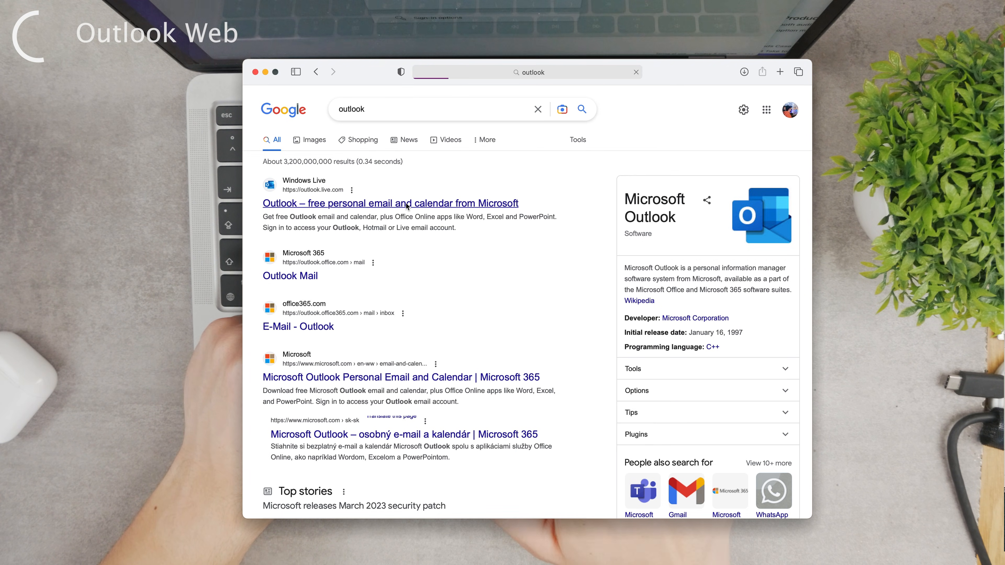
pyautogui.click(406, 204)
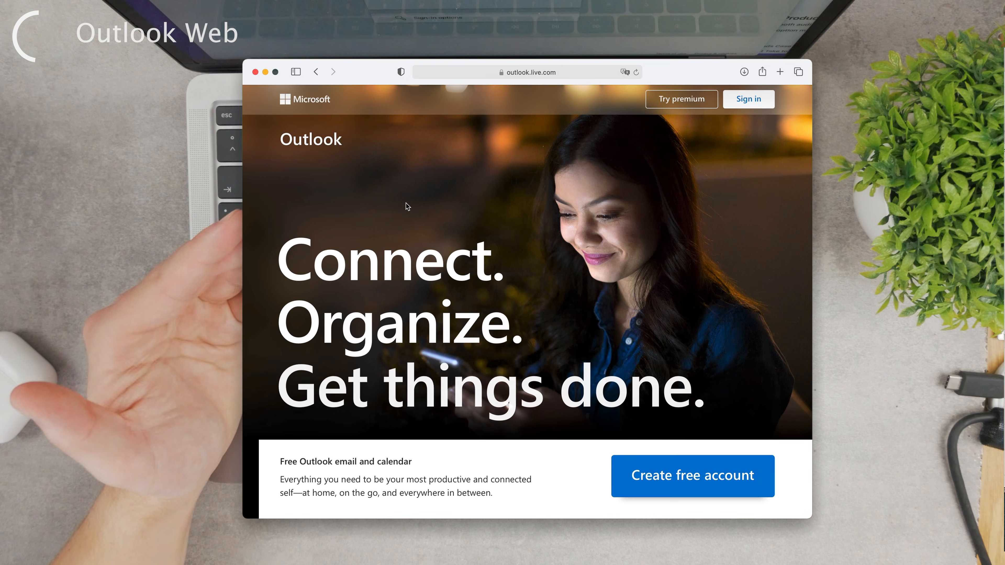
pyautogui.scroll(-3)
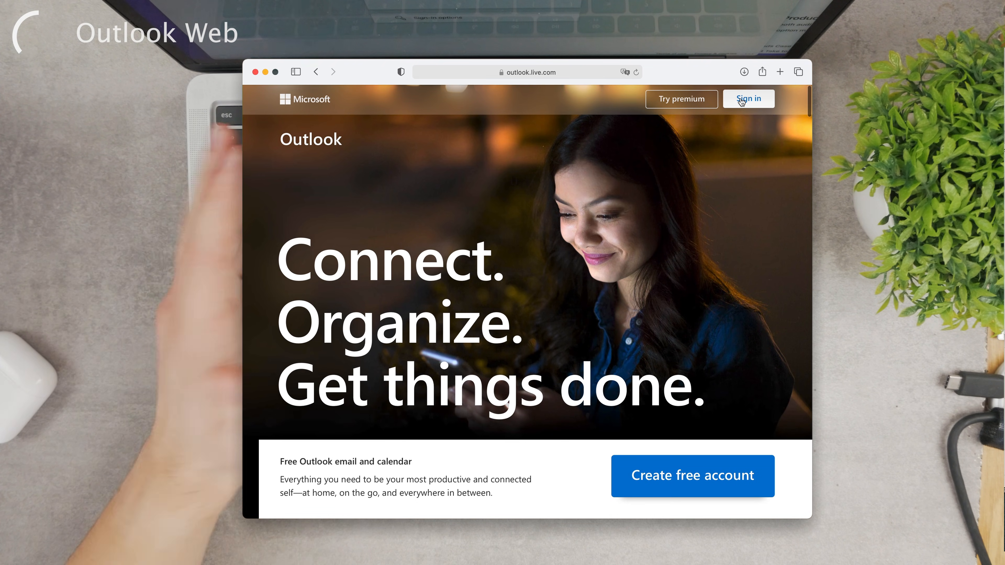
pyautogui.click(749, 98)
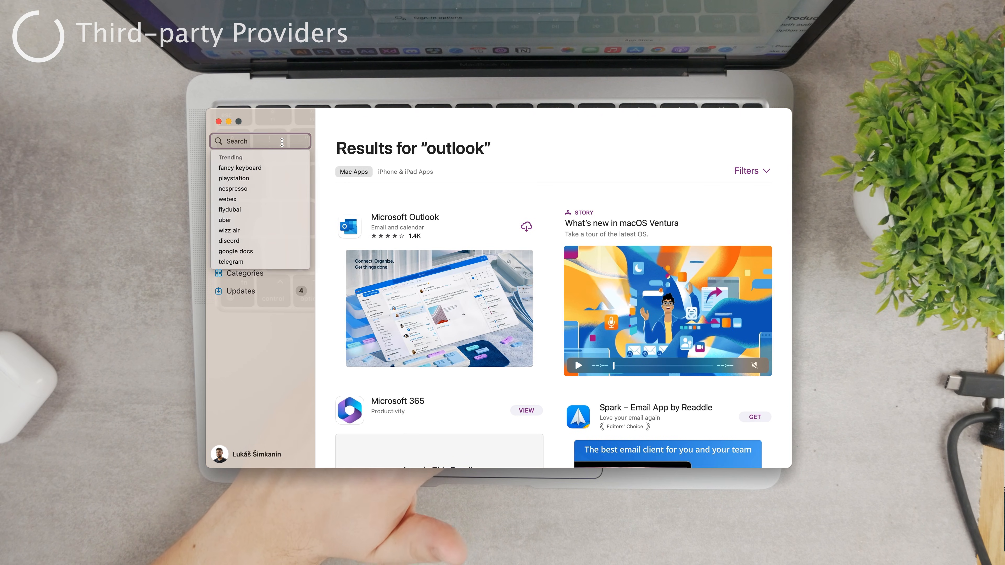
# - Search the App Store for 'email', browse the results, then start a new search for 'mail'
pyautogui.write('email')
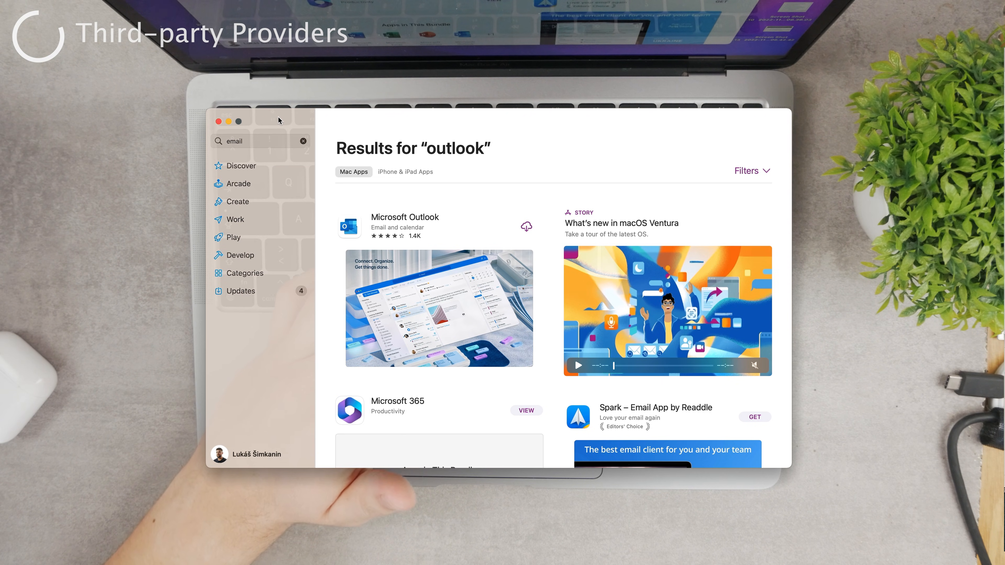
pyautogui.click(259, 141)
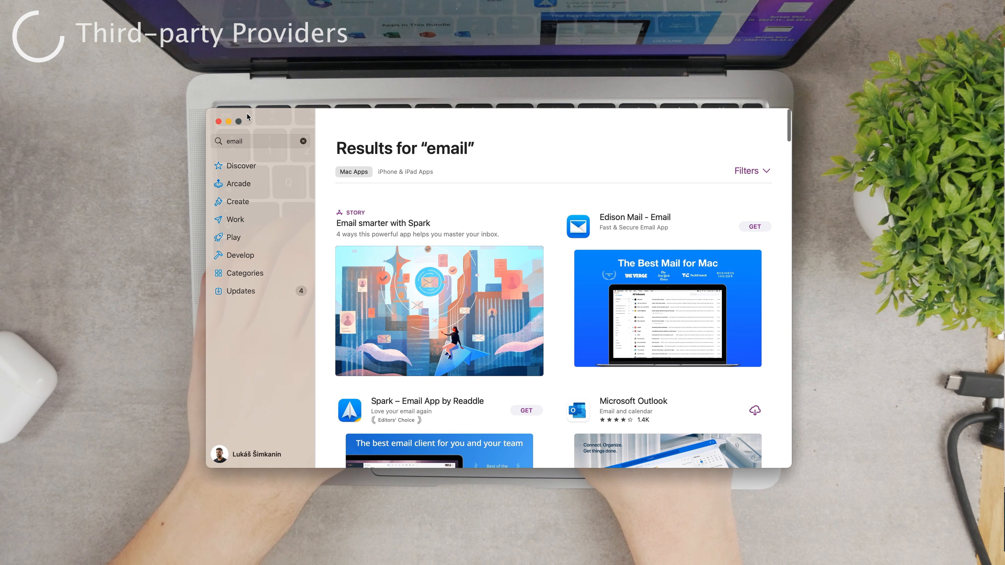
pyautogui.scroll(-3)
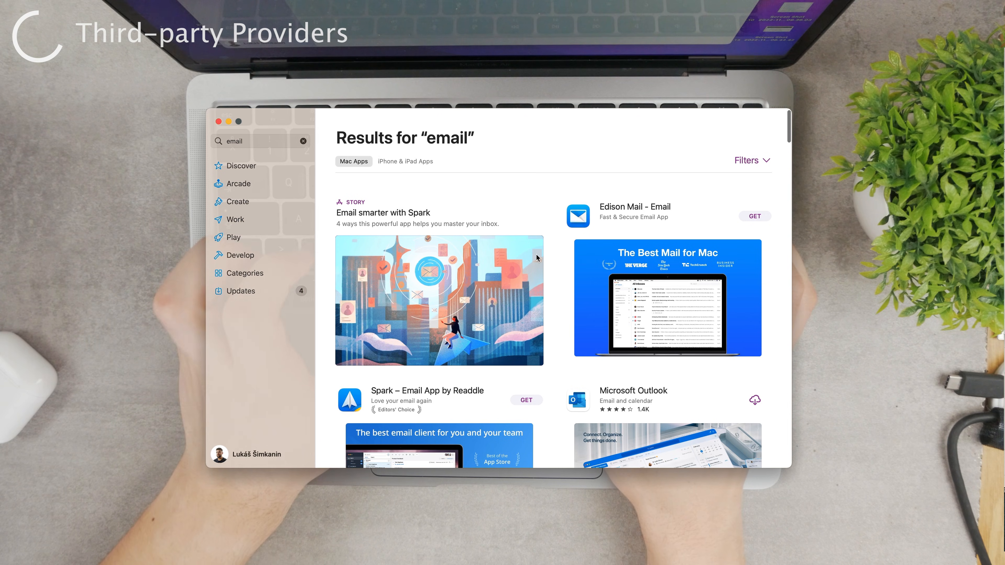
pyautogui.scroll(-3)
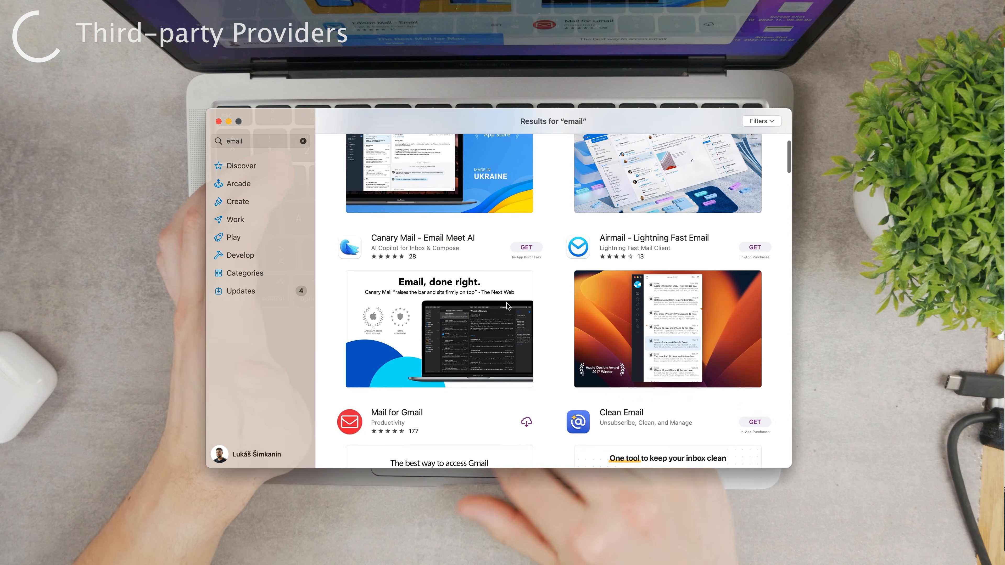
pyautogui.scroll(-3)
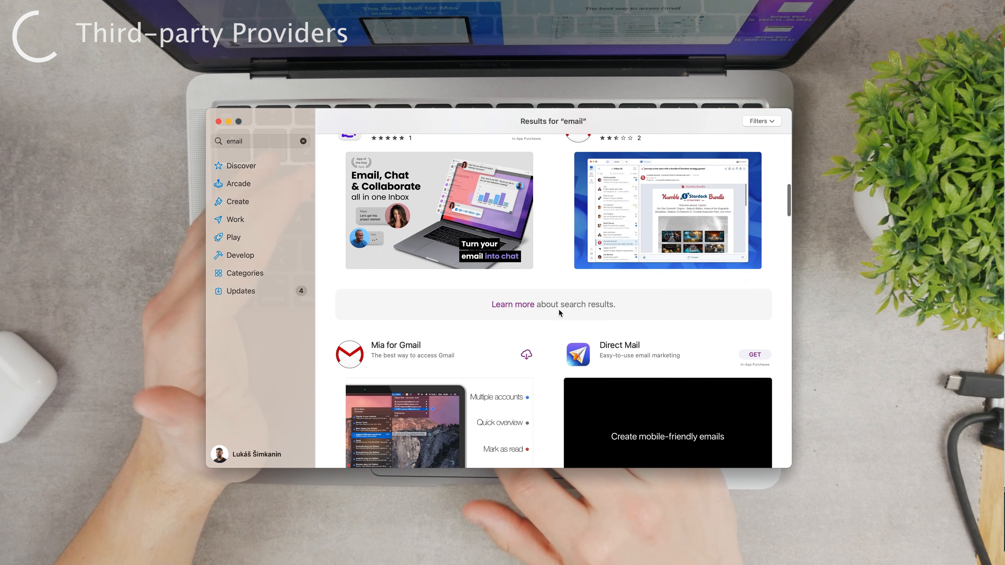
pyautogui.scroll(-3)
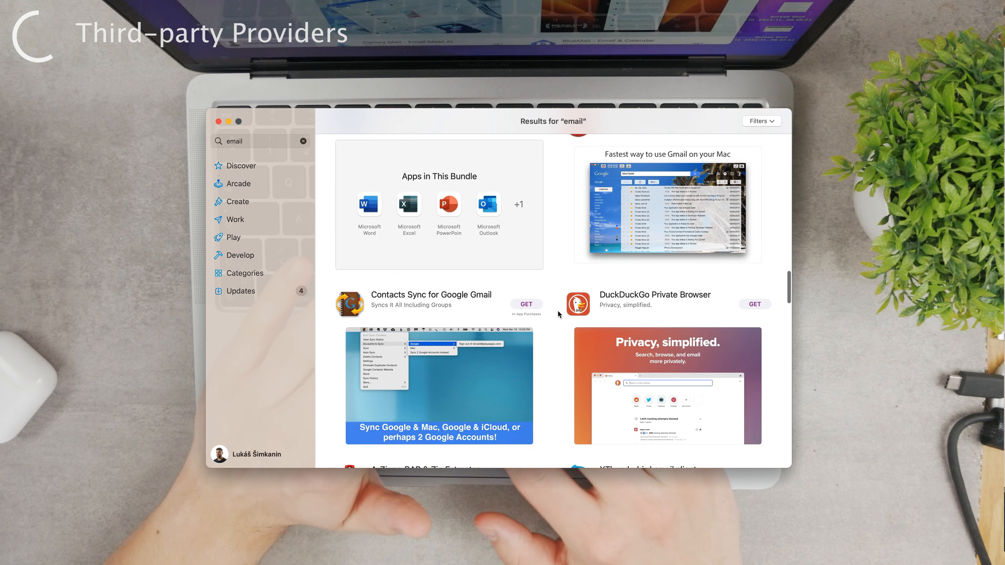
pyautogui.scroll(-3)
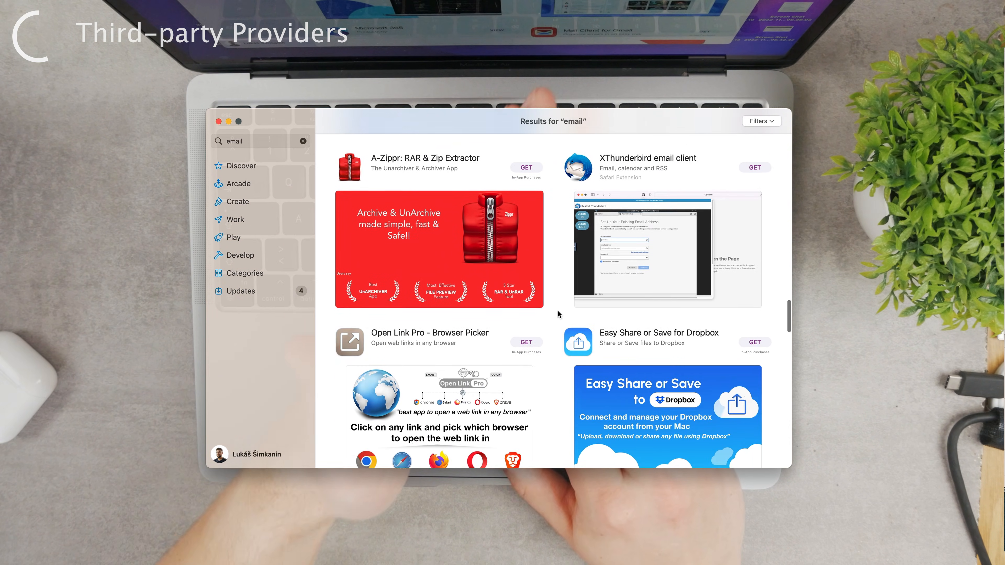
pyautogui.scroll(-3)
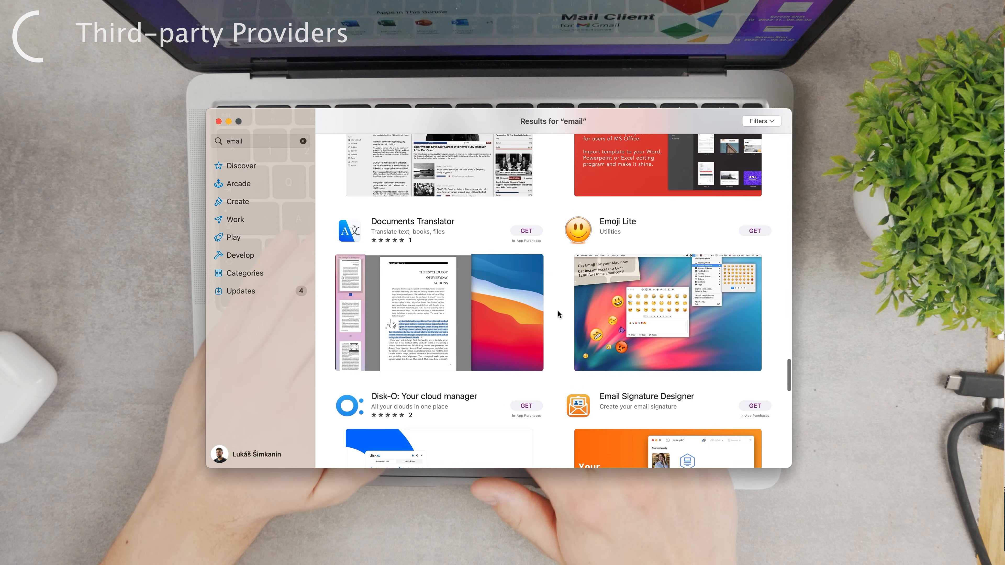
pyautogui.scroll(-3)
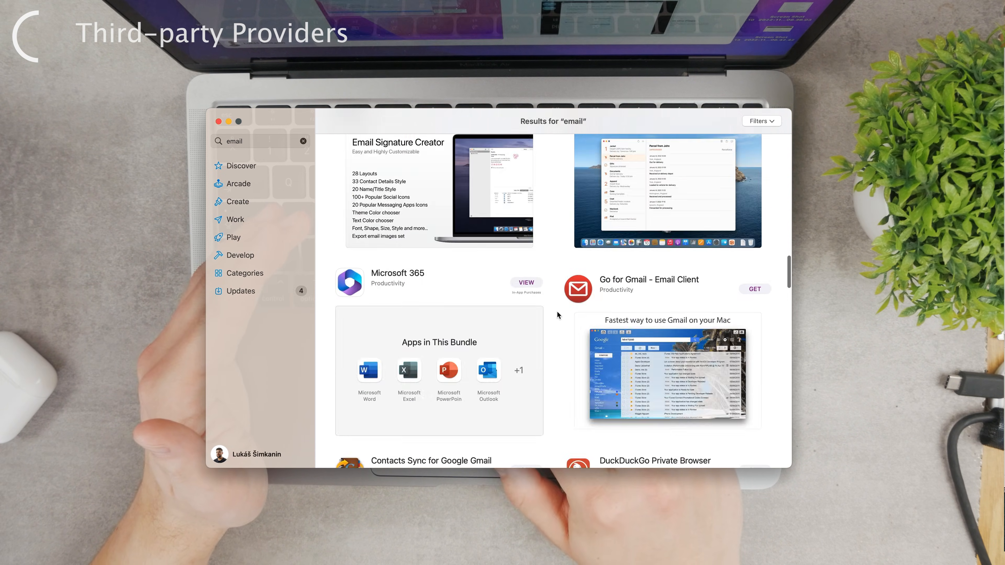
pyautogui.scroll(-3)
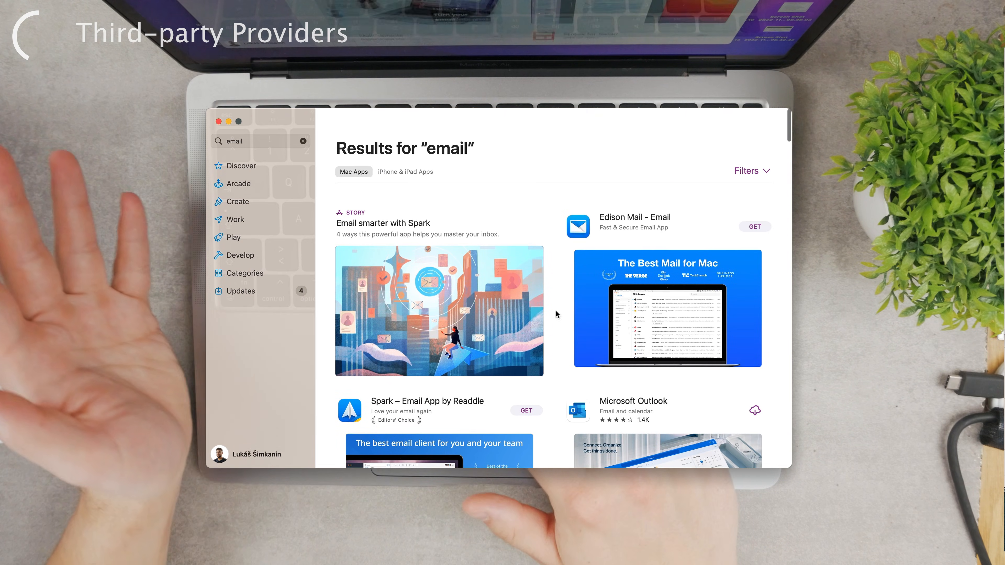
pyautogui.click(257, 142)
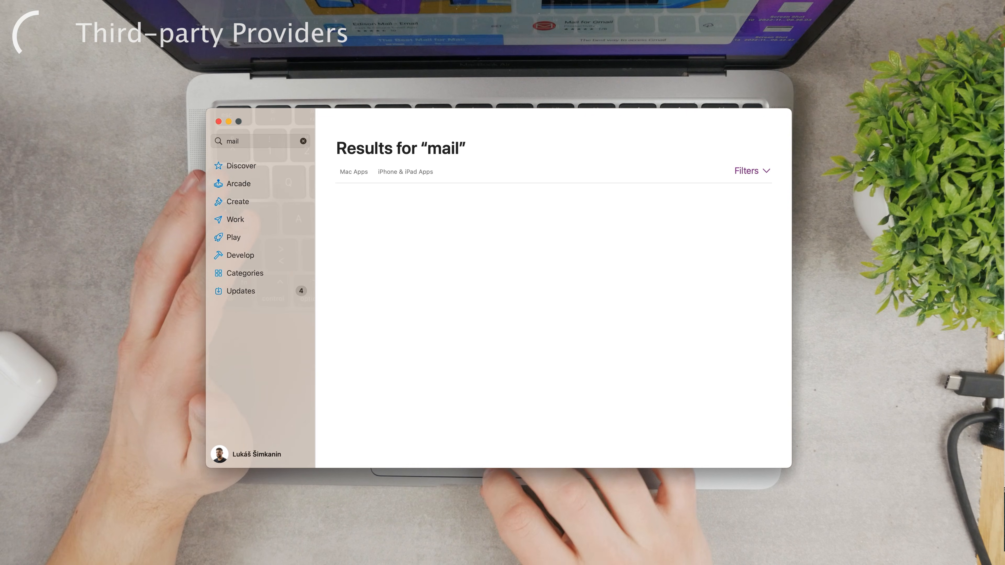
pyautogui.scroll(-3)
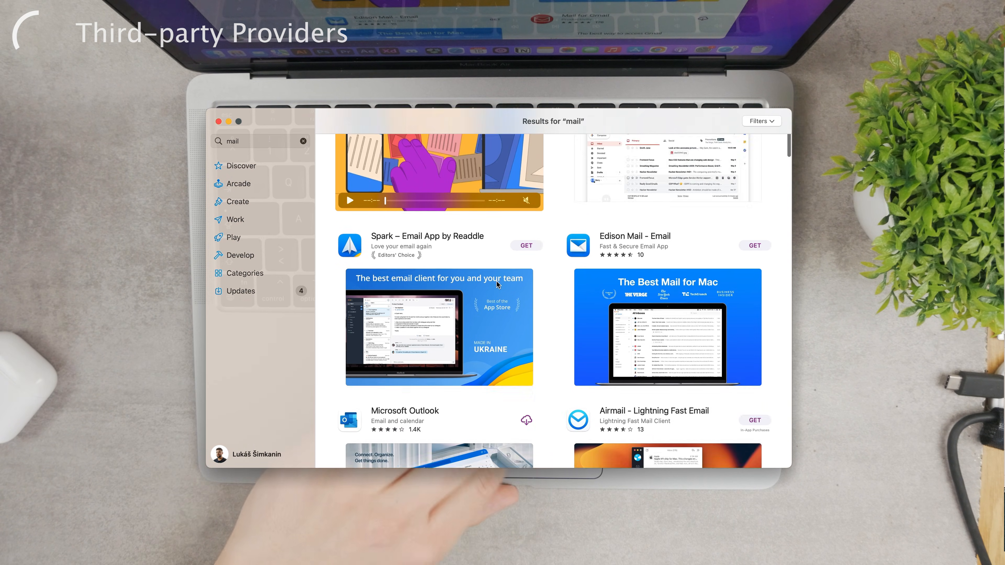
pyautogui.scroll(-3)
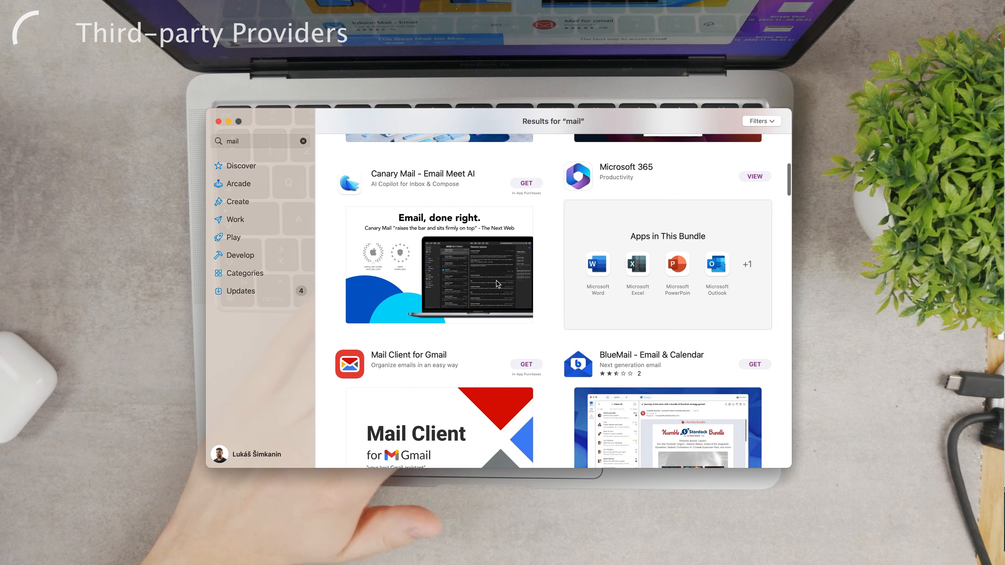
pyautogui.click(652, 355)
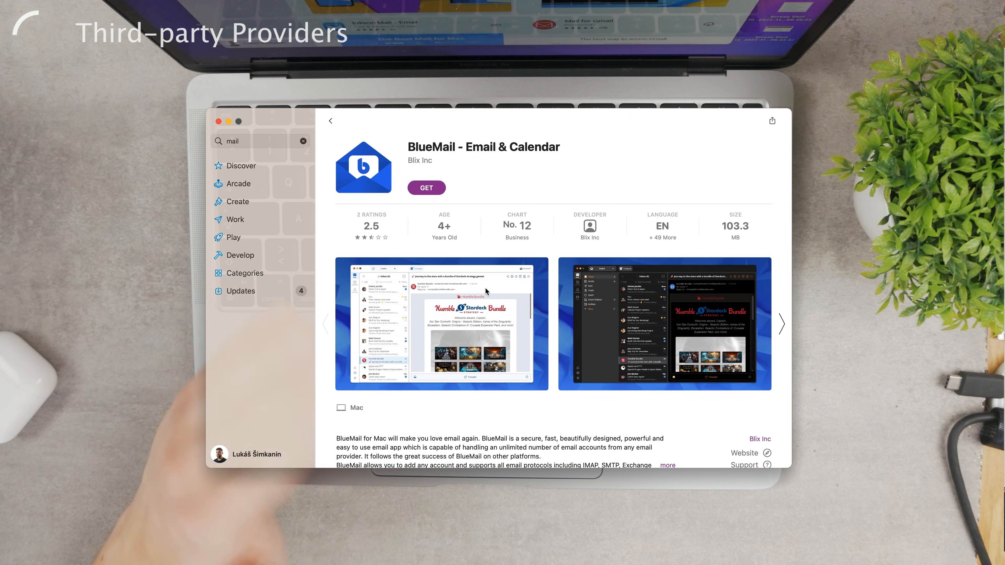
pyautogui.scroll(-3)
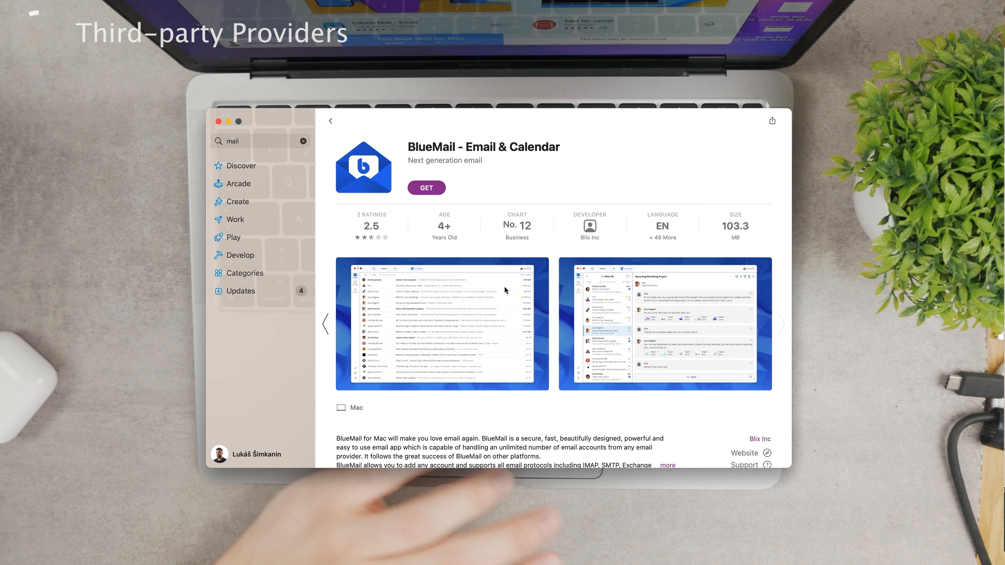
pyautogui.click(781, 324)
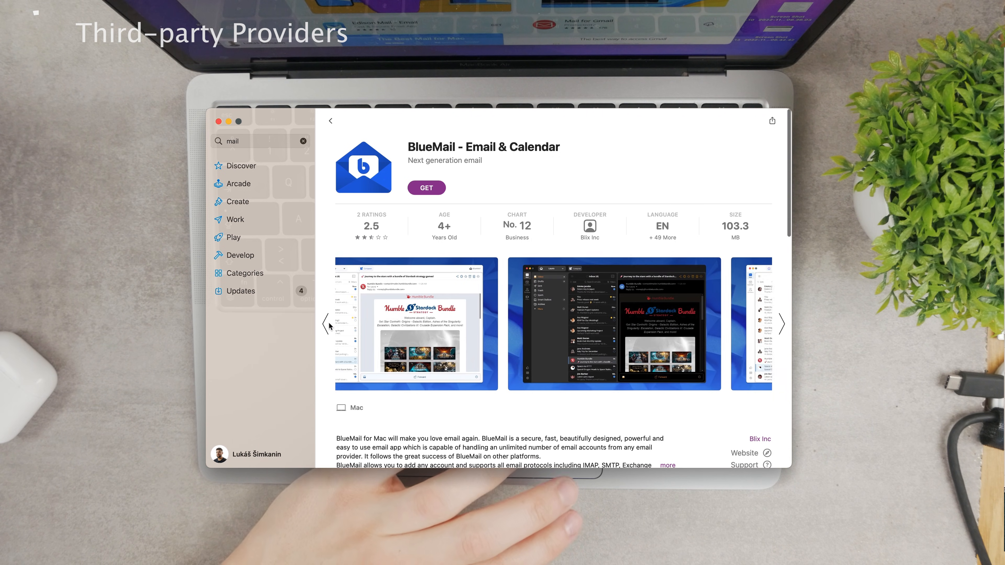
pyautogui.click(330, 121)
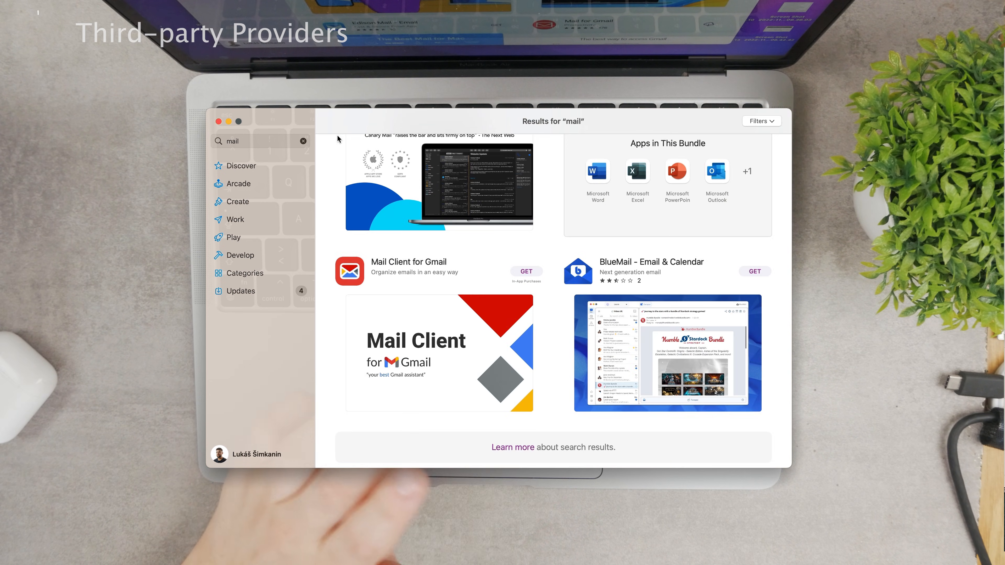
pyautogui.scroll(-3)
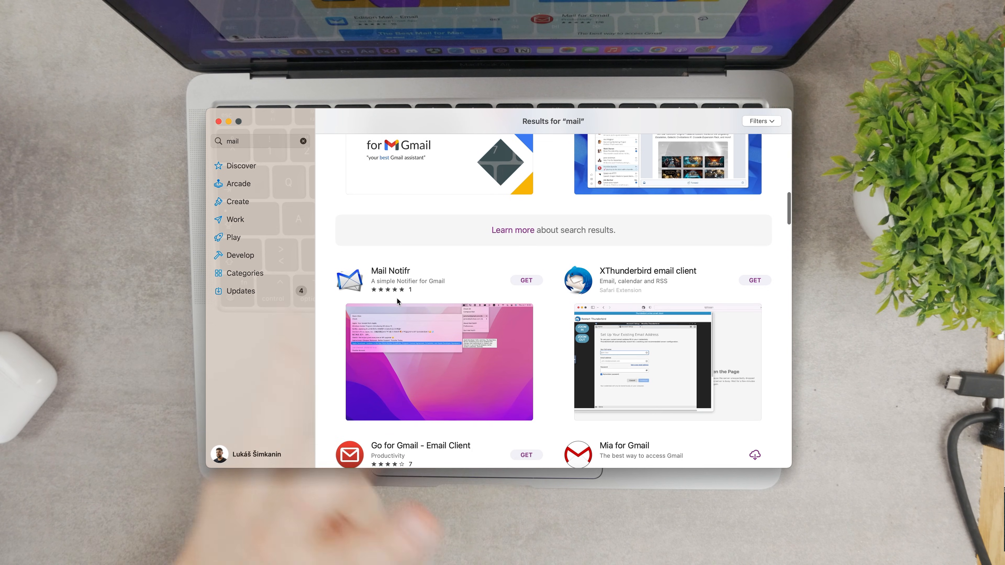
pyautogui.scroll(-3)
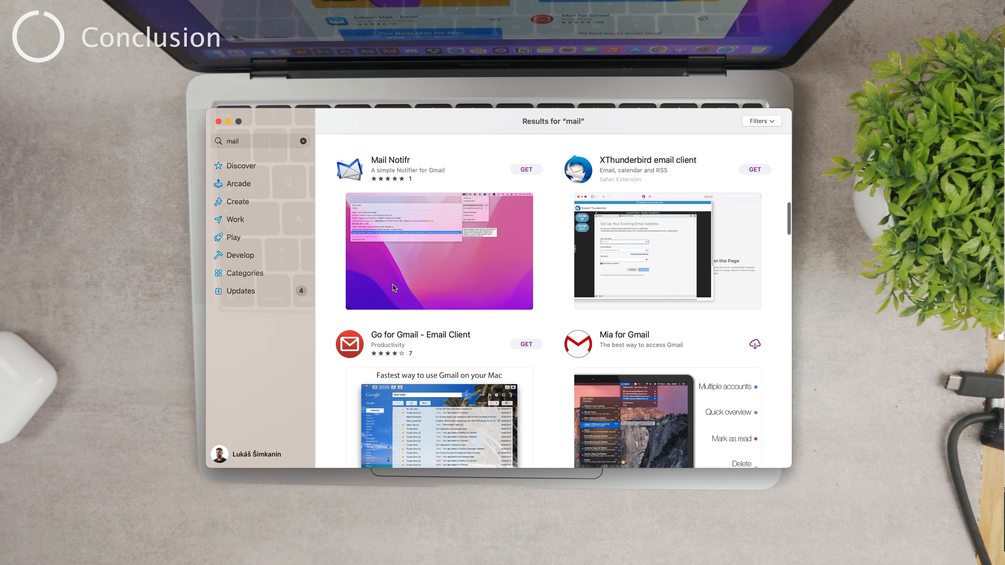